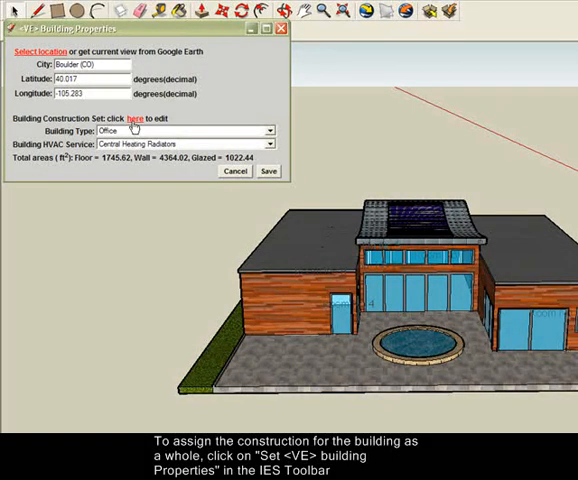
Step: Open the Building (Default) construction set editor from Building Properties
left_click(140, 120)
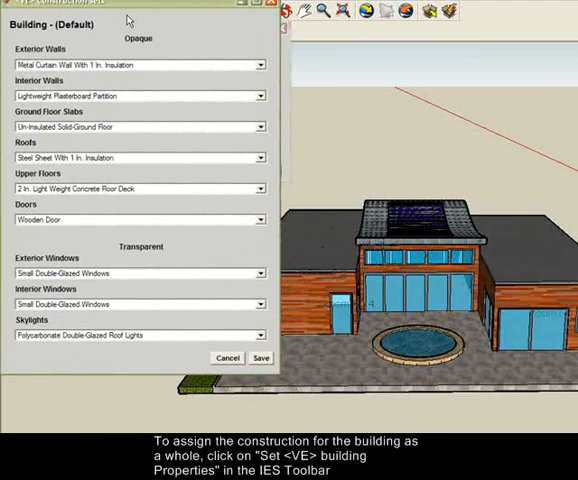
Step: Assign 2002 UK Regulations exterior walls, ground floor slab and roof, with low-E double glazing for exterior windows
left_click(262, 64)
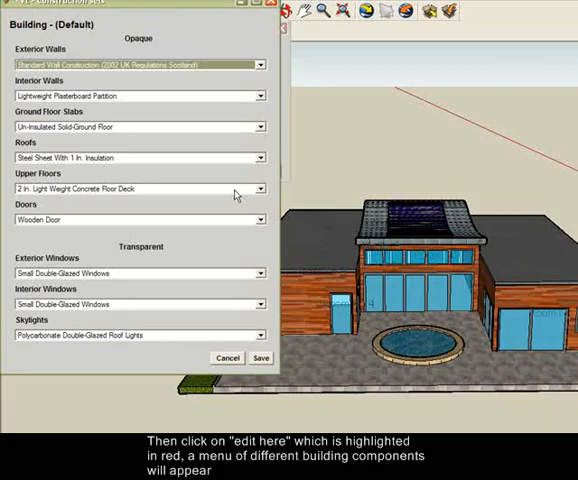
left_click(260, 126)
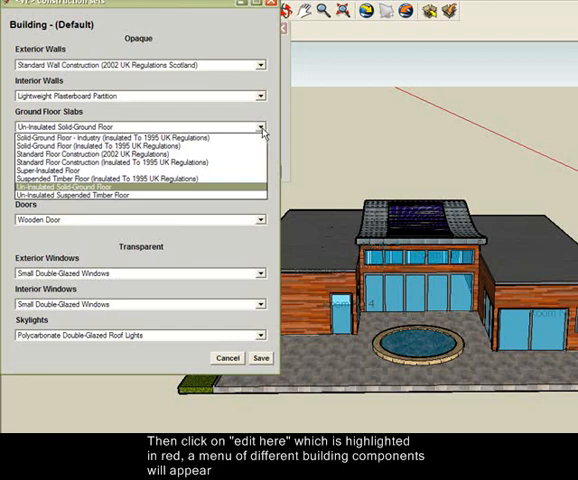
left_click(140, 158)
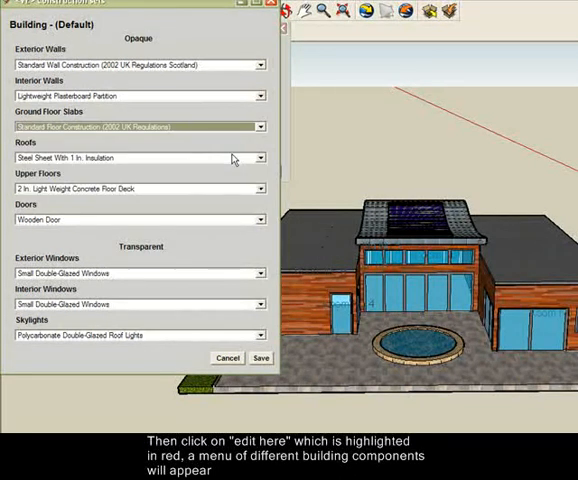
left_click(260, 158)
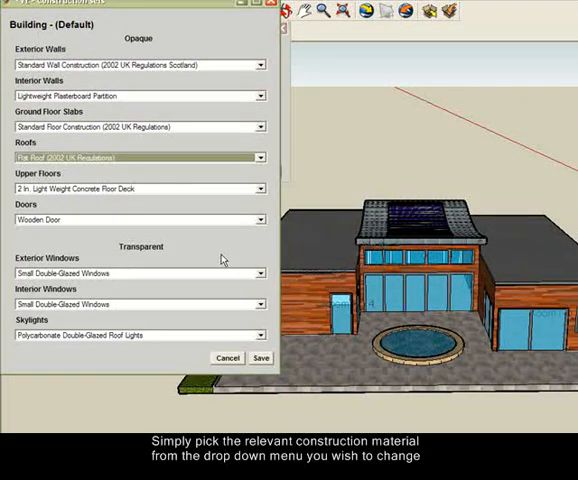
left_click(262, 272)
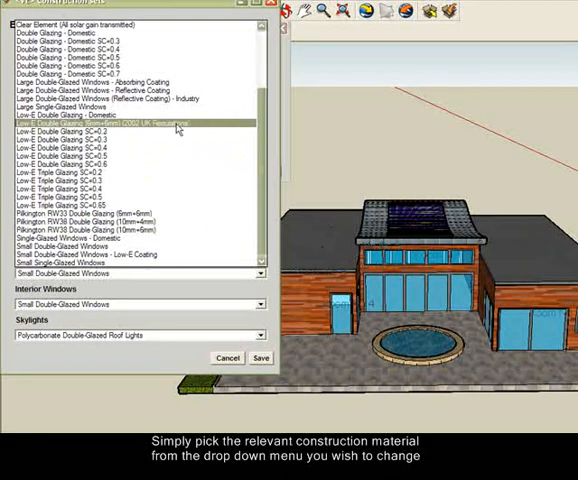
left_click(140, 122)
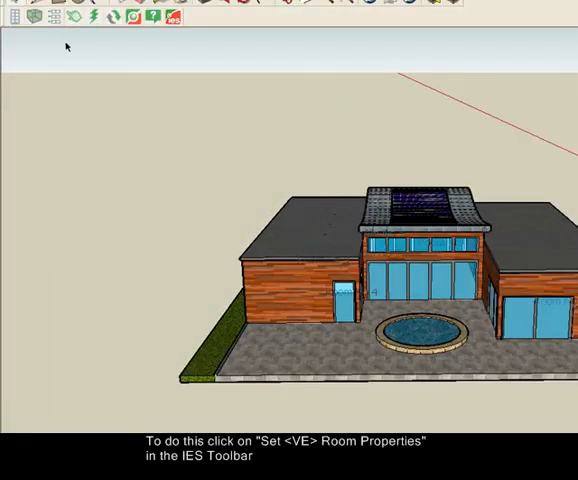
mouse_move(108, 102)
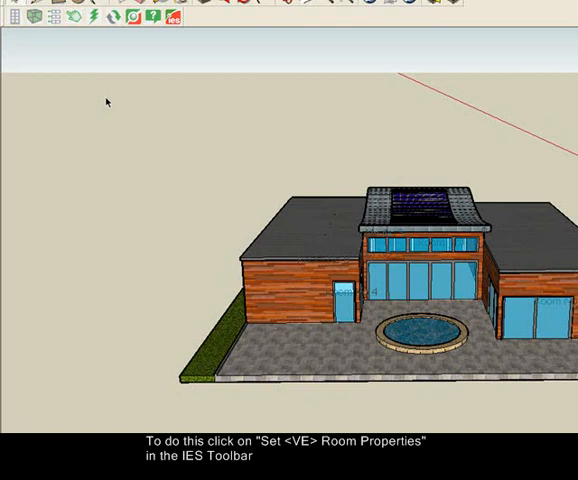
Step: Switch to Set <VE> Room Properties on the IES toolbar
left_click(176, 24)
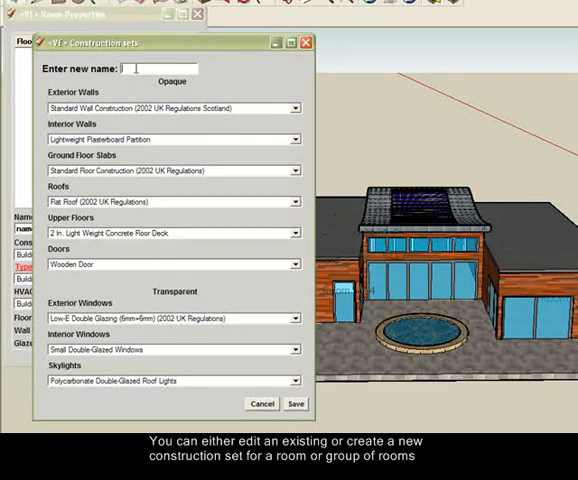
Step: Name the new set Zone 2 and give it super-insulated exterior walls, a different ground floor slab and a new exterior window type
type("Cons")
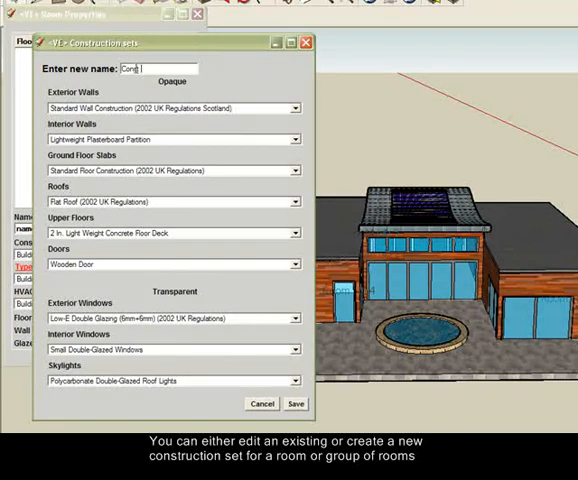
type("2")
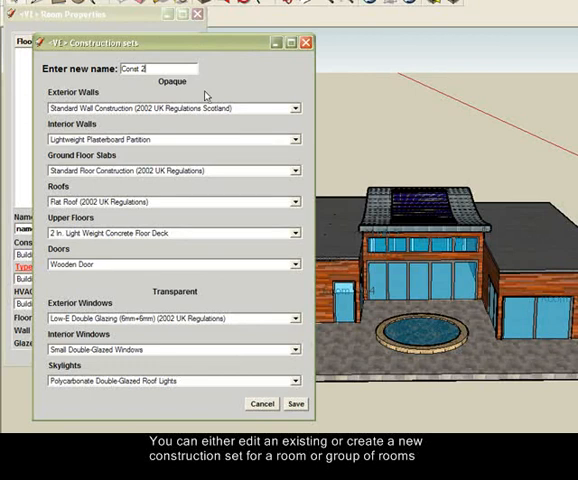
left_click(296, 108)
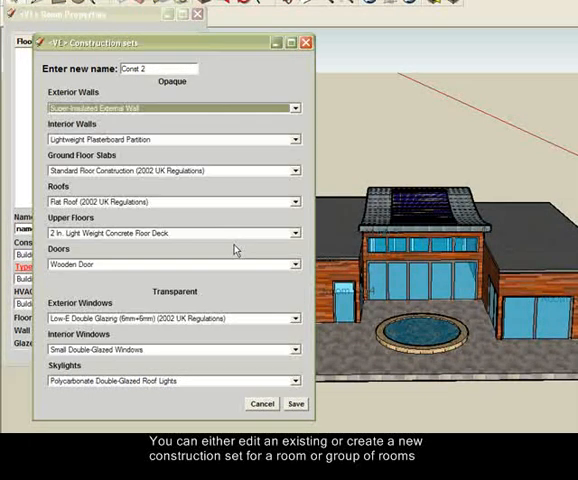
left_click(290, 170)
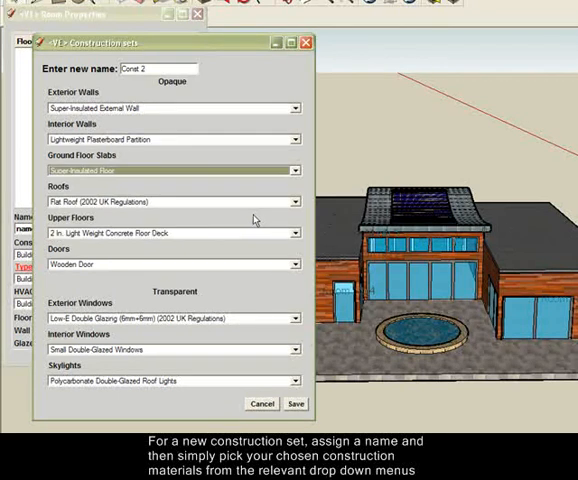
mouse_move(298, 242)
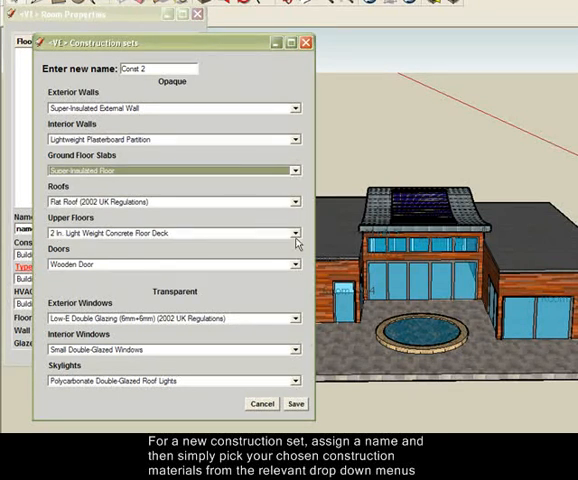
mouse_move(296, 312)
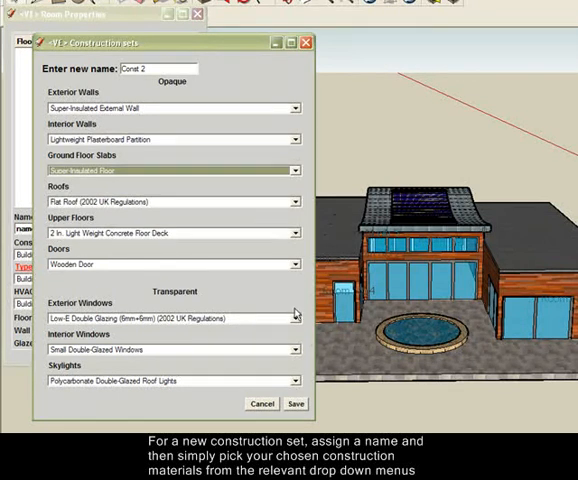
left_click(296, 318)
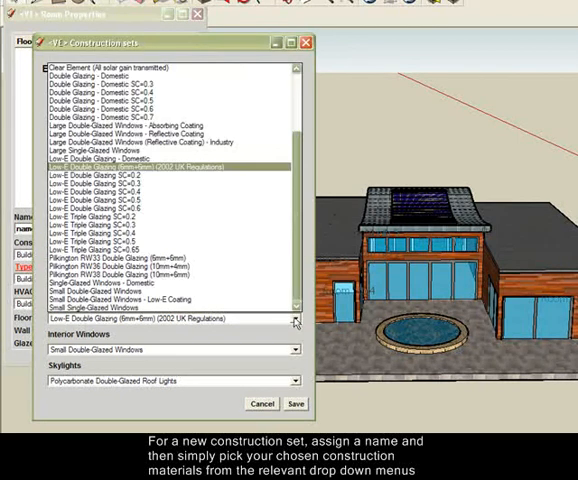
left_click(150, 176)
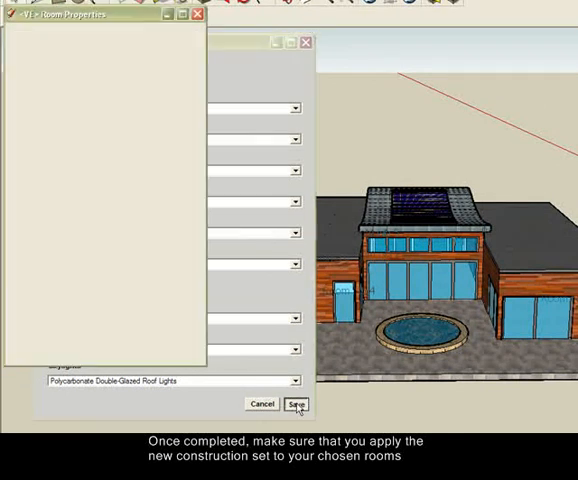
Step: Save Zone 2, select Room No 3 and show its Construction Set choices
left_click(296, 404)
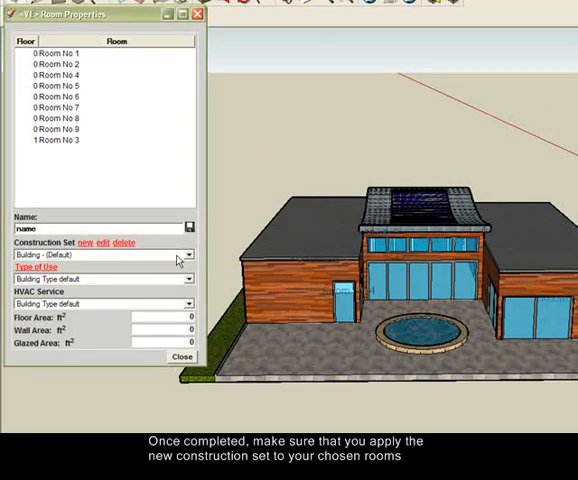
left_click(56, 140)
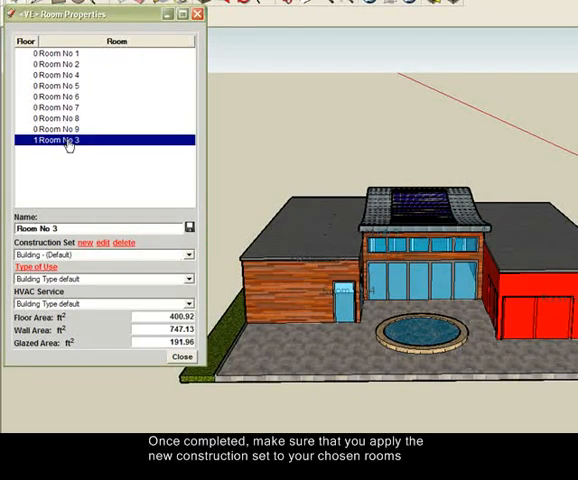
left_click(188, 256)
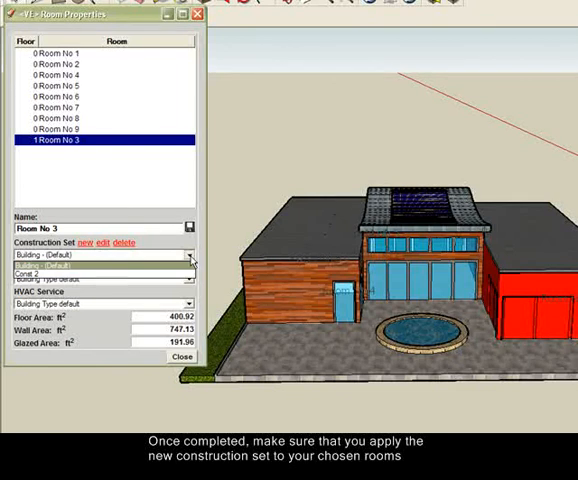